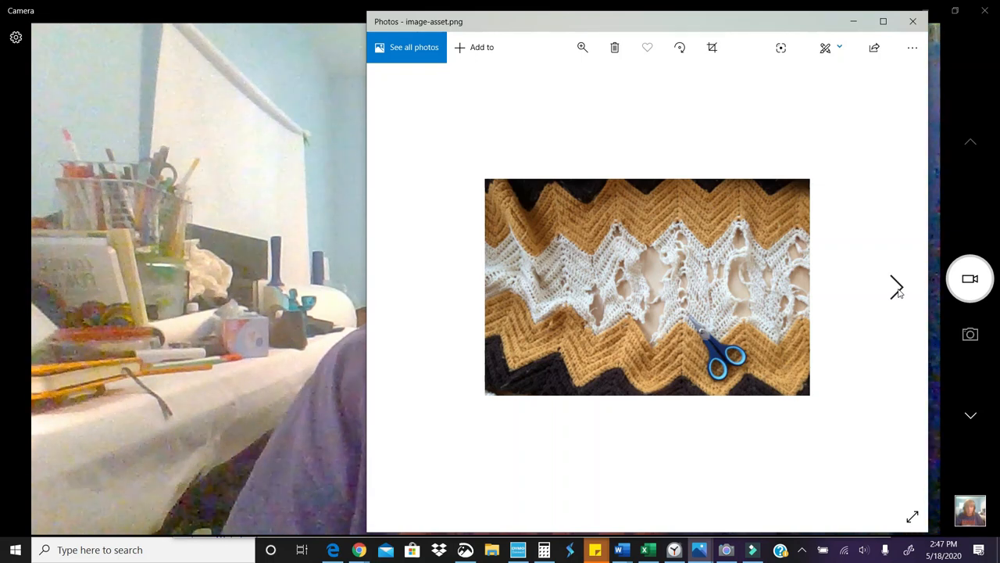
Advance to the close-up of the torn hole in the cream afghan
left_click(896, 286)
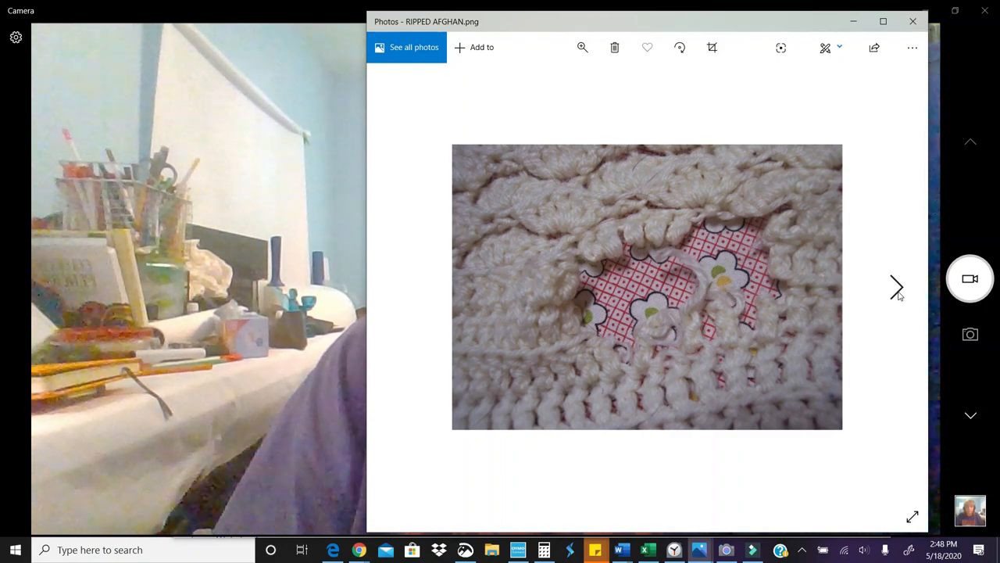
mouse_move(625, 180)
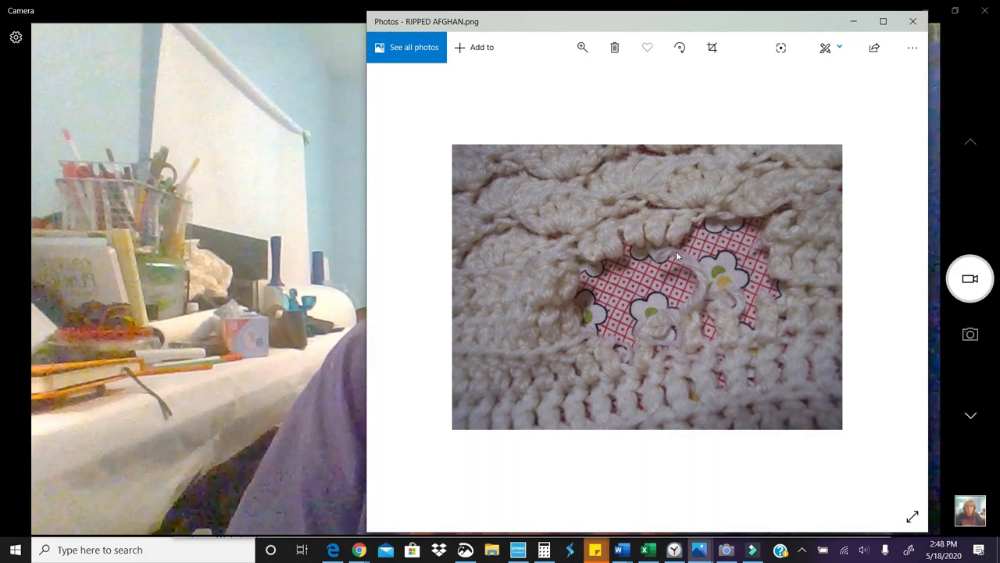
mouse_move(603, 246)
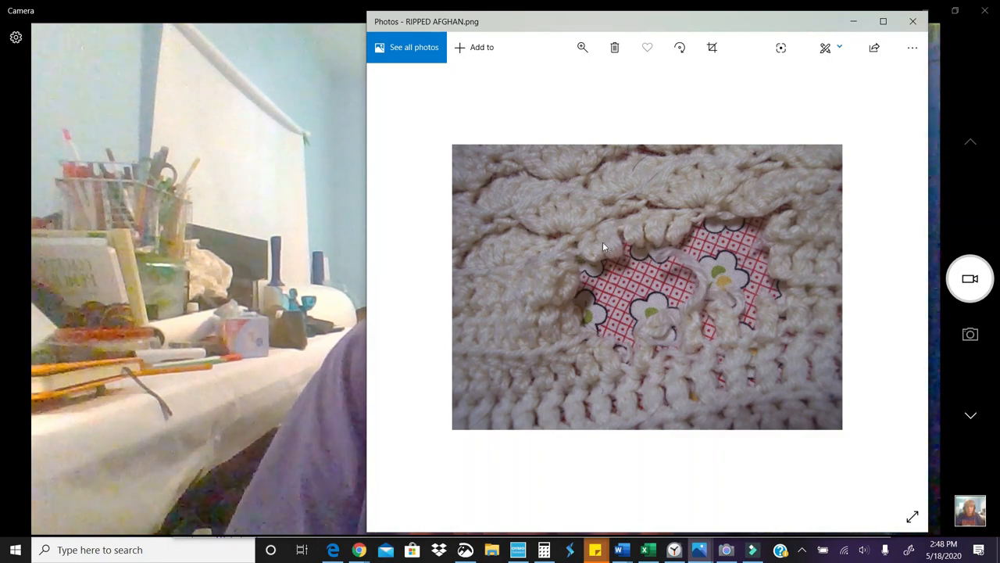
mouse_move(790, 341)
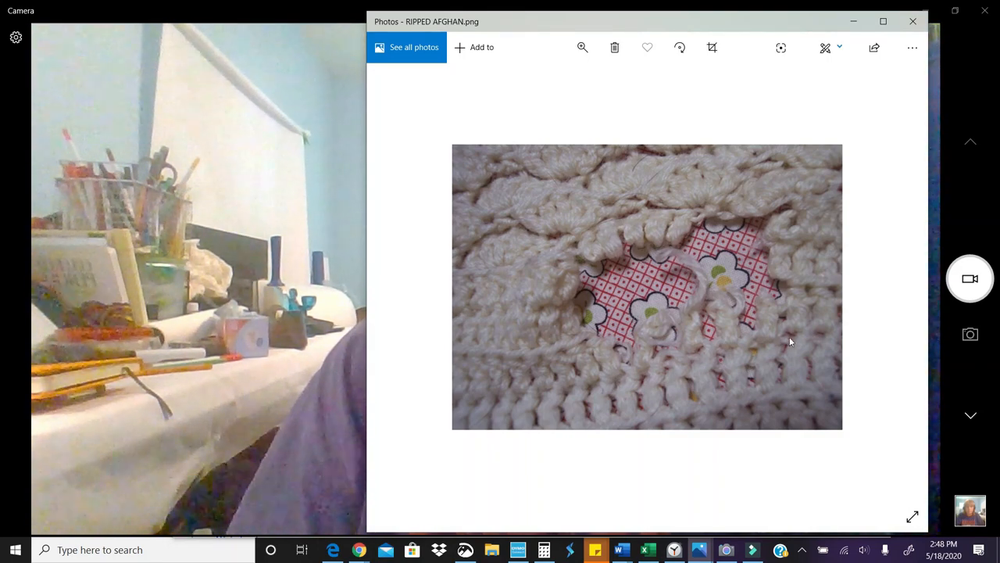
mouse_move(859, 306)
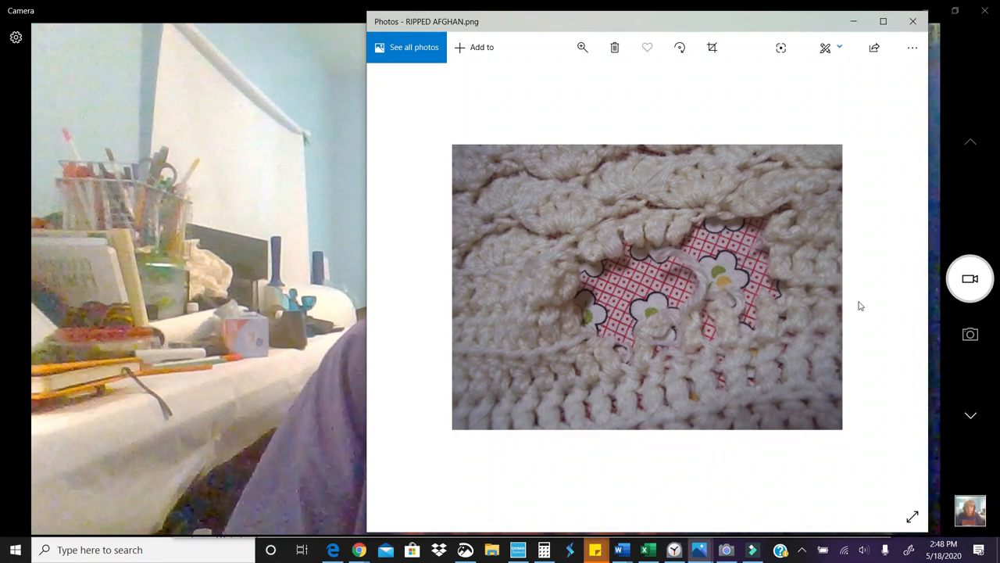
Advance past the gray chevron afghan to the colourful granny-square afghan photo
left_click(896, 286)
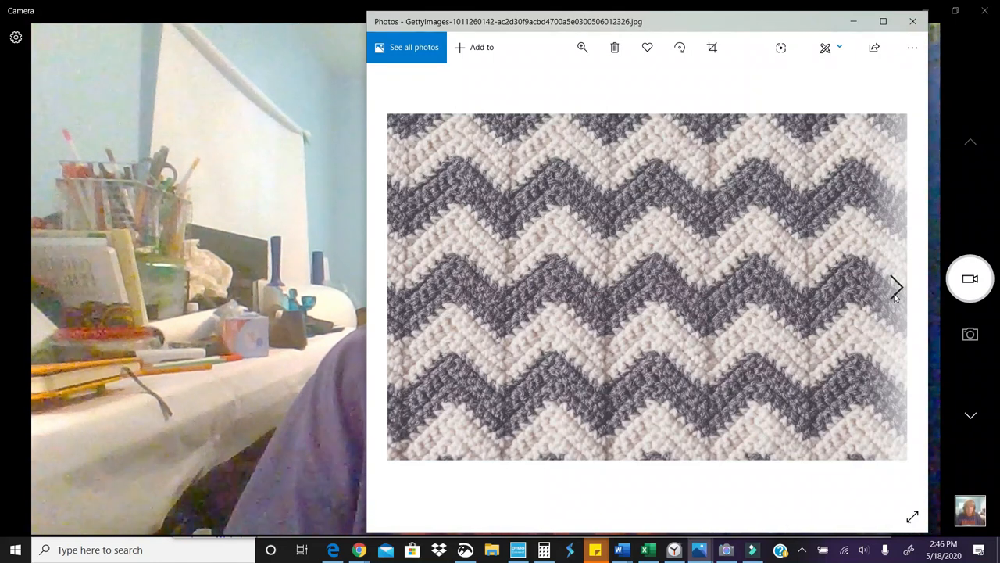
left_click(896, 286)
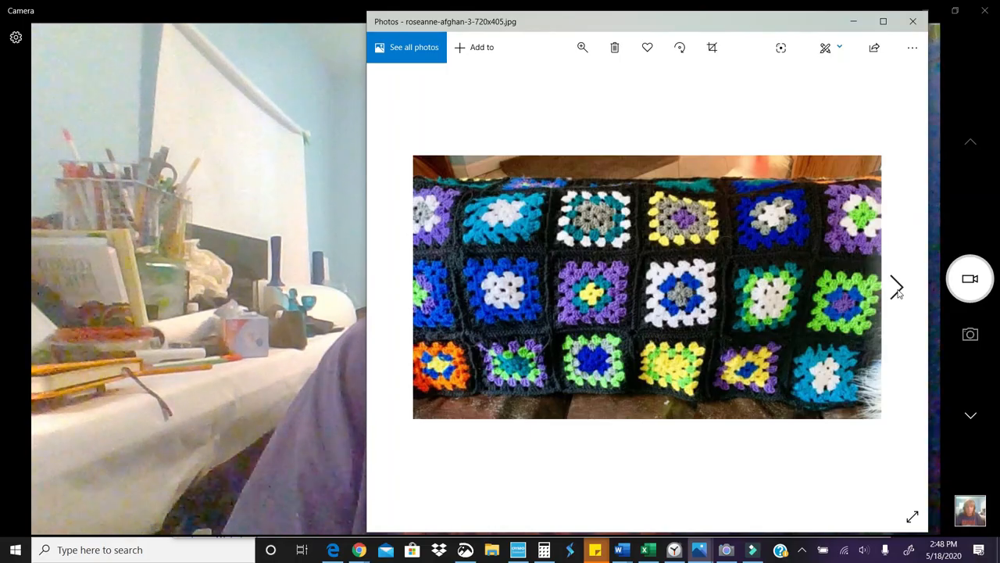
Advance past the gray-and-white scarves photo to the fringed striped crochet sample
left_click(897, 287)
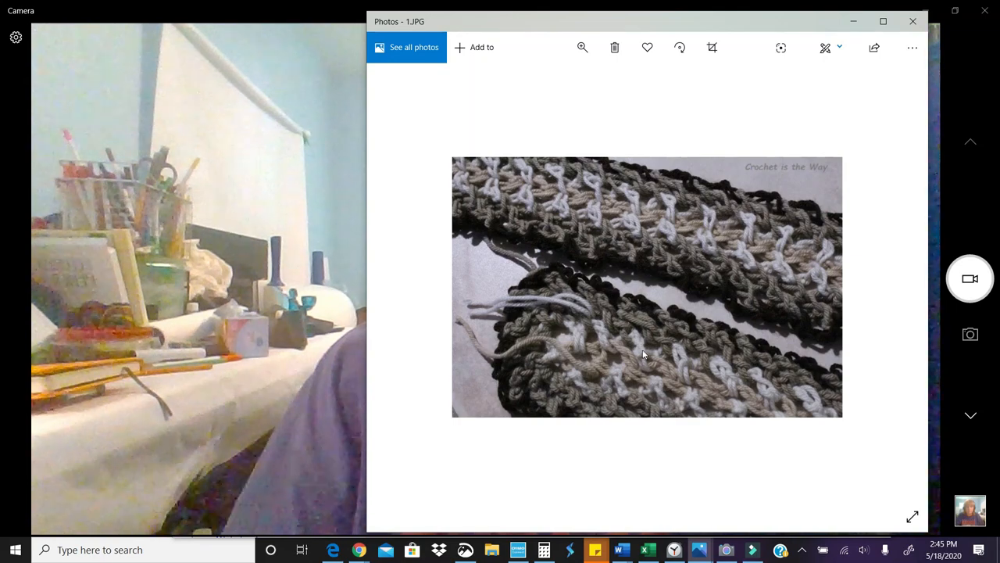
mouse_move(554, 311)
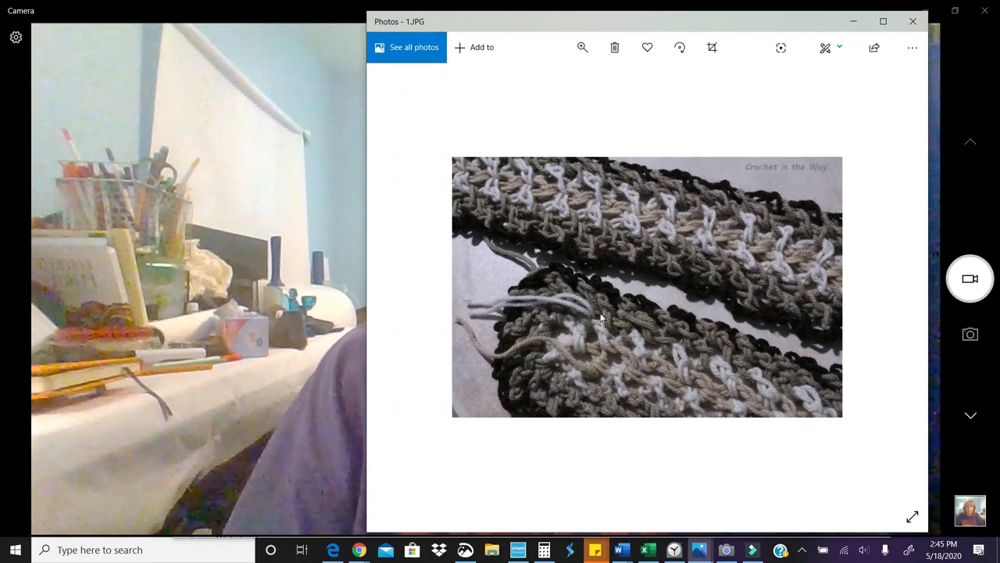
mouse_move(733, 361)
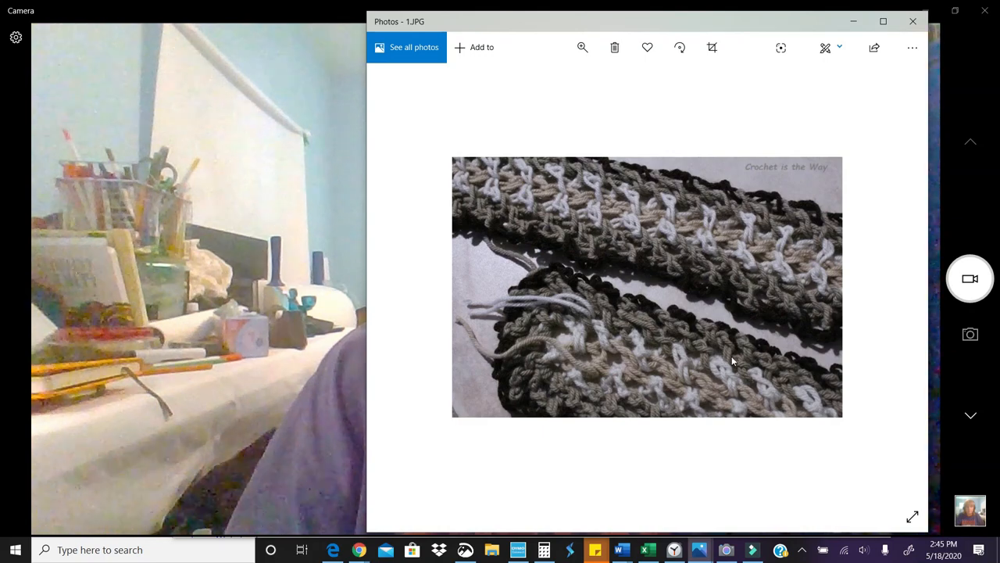
mouse_move(754, 369)
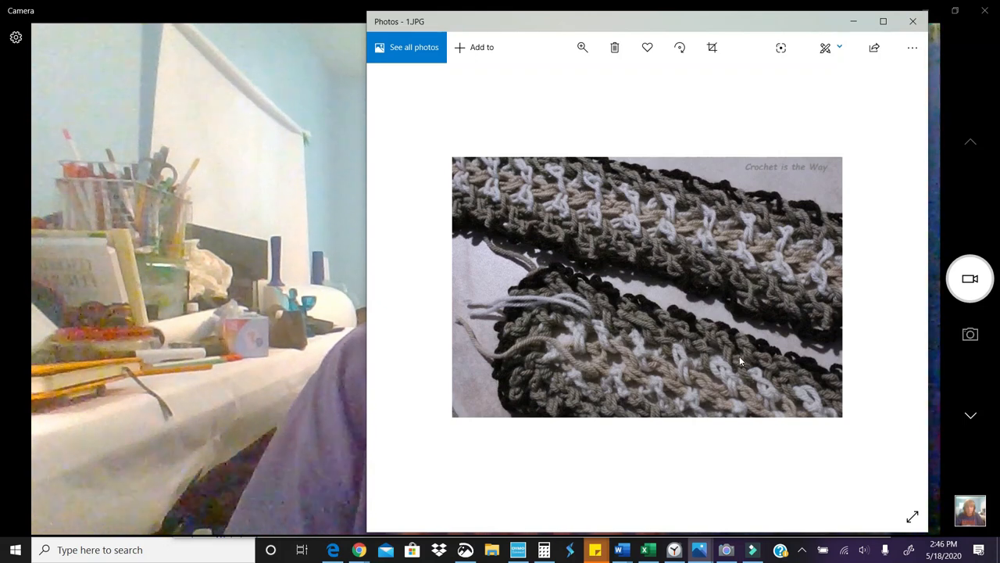
left_click(896, 287)
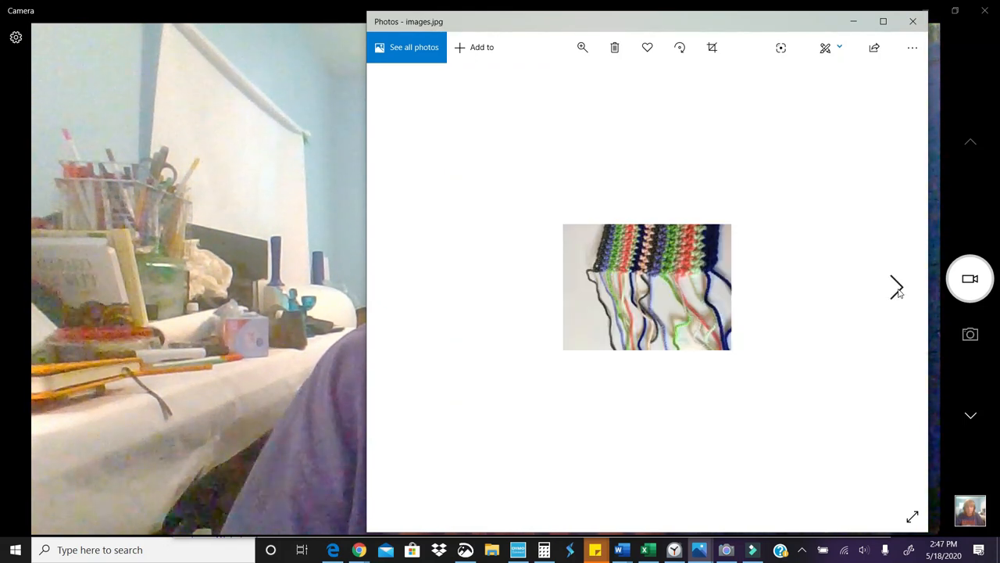
Advance to the blue and brown granny-stitch close-up with a pointing finger
left_click(896, 286)
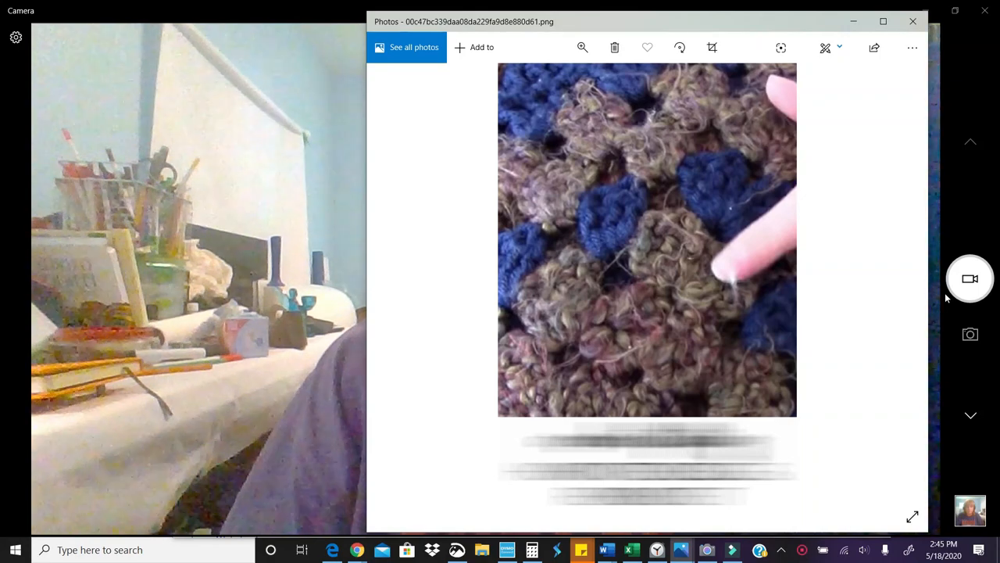
mouse_move(941, 298)
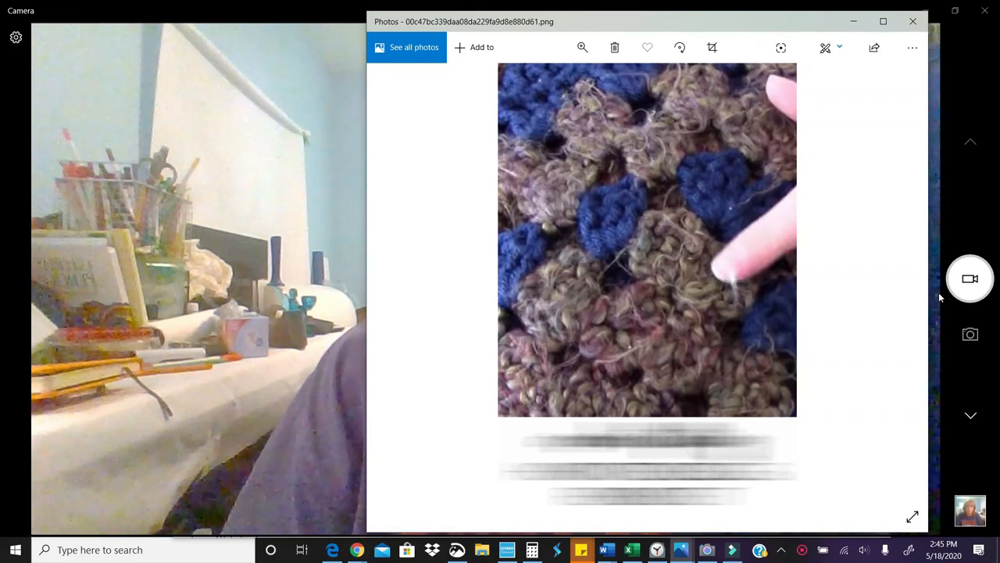
mouse_move(897, 287)
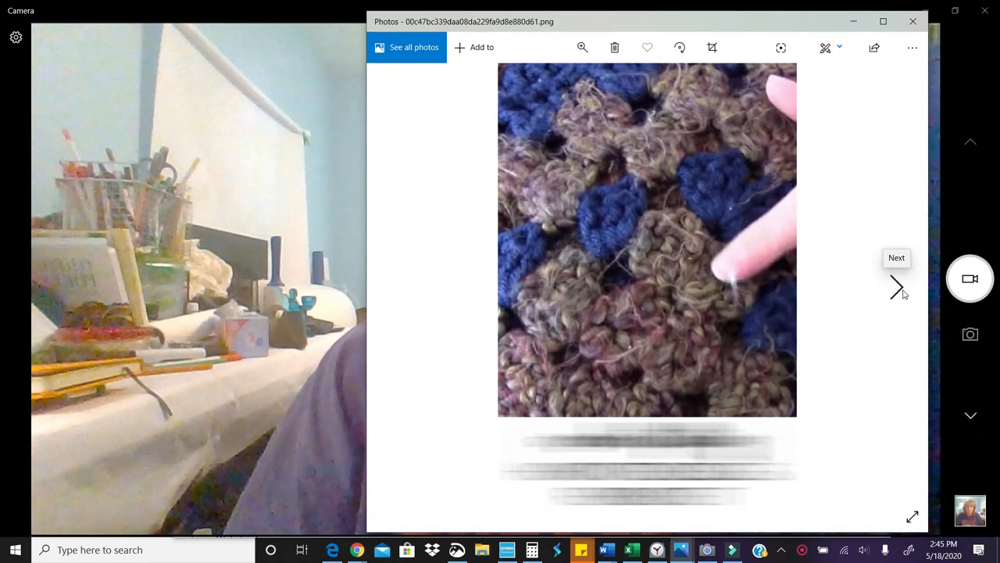
Advance to the close-up of pilled white knit fabric
left_click(896, 287)
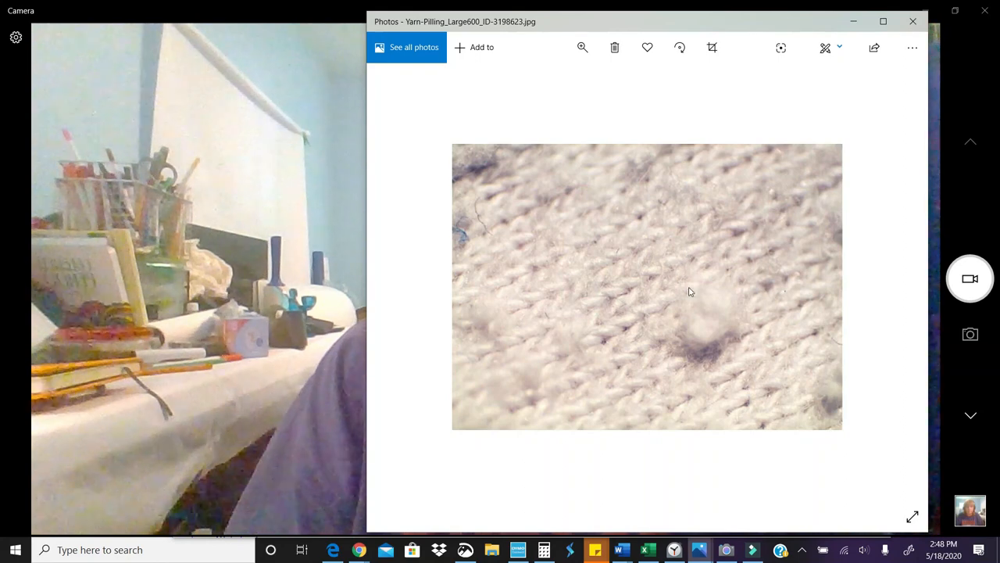
mouse_move(699, 330)
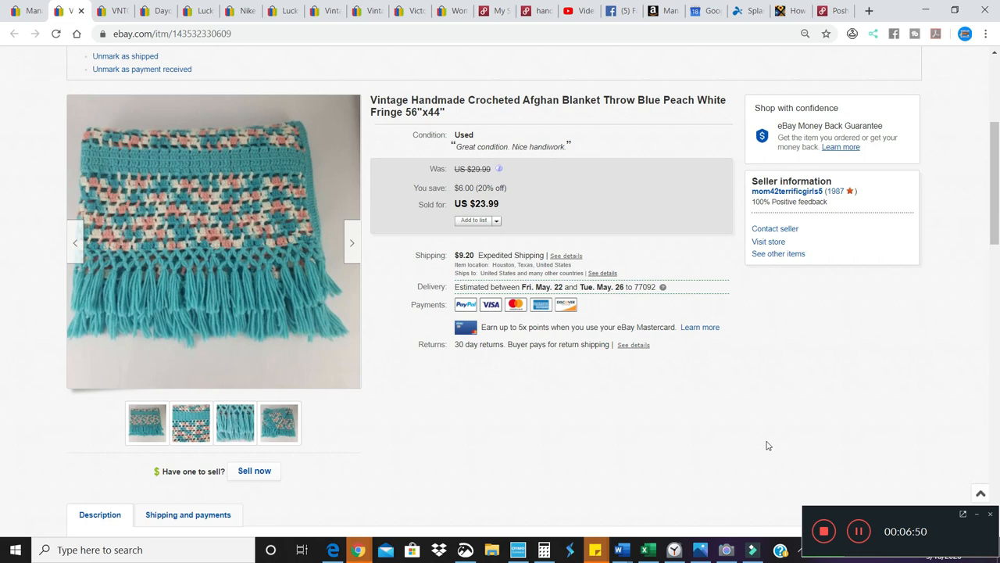
mouse_move(625, 114)
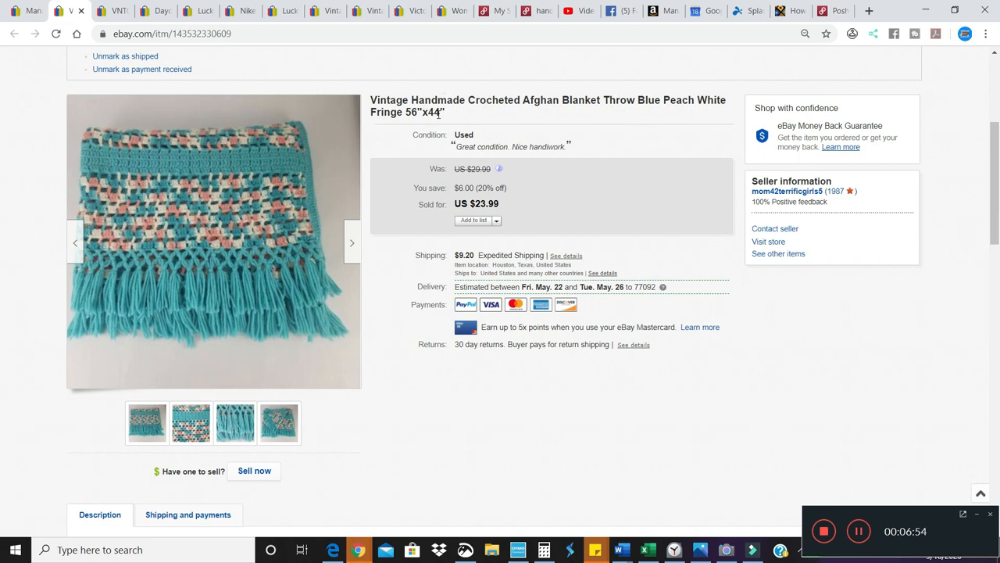
mouse_move(700, 207)
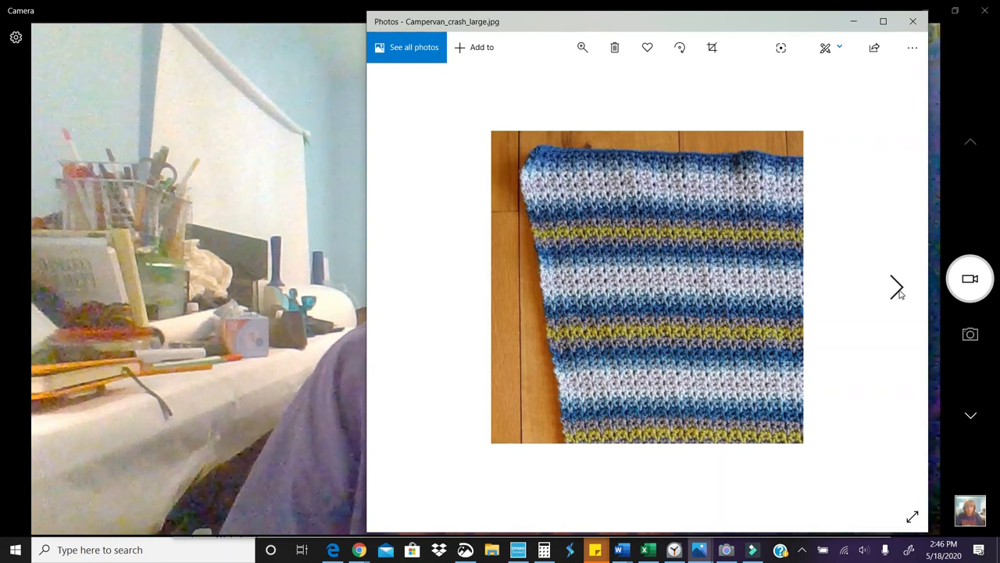
mouse_move(530, 209)
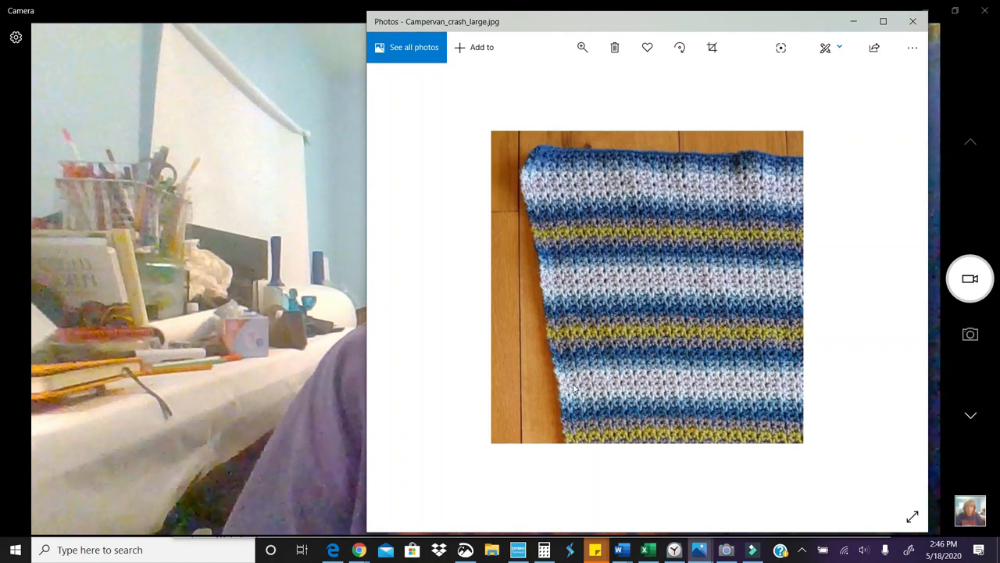
mouse_move(562, 303)
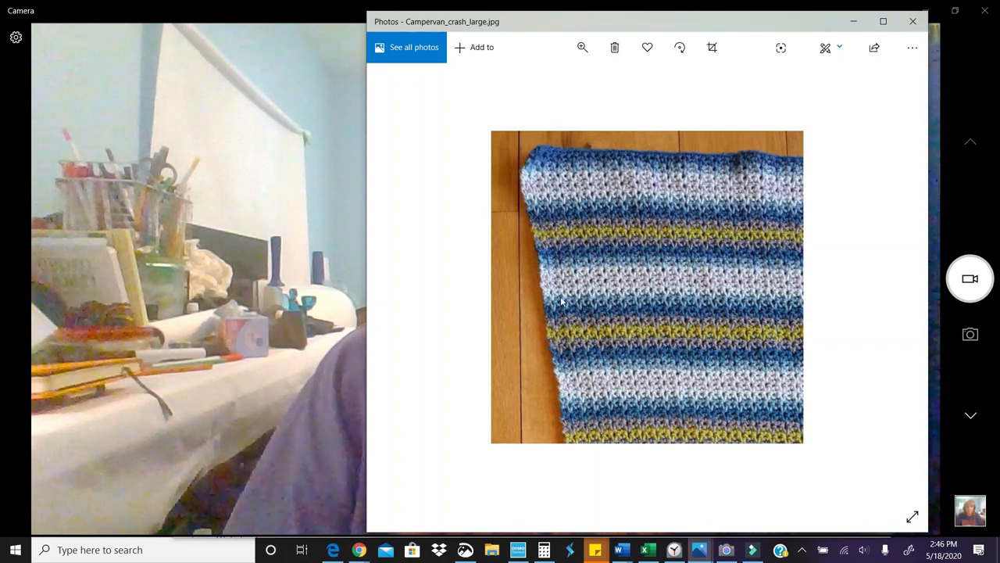
mouse_move(575, 404)
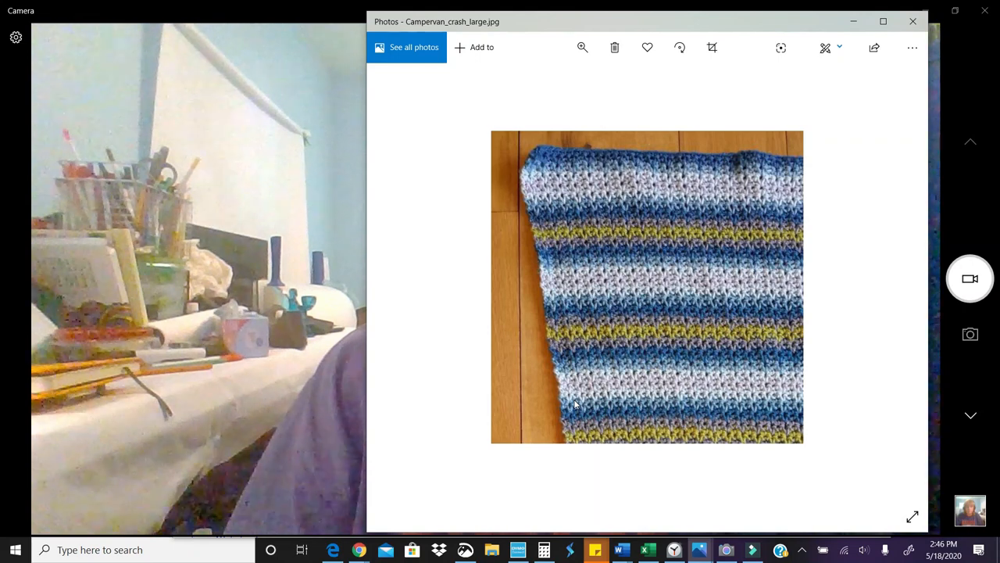
mouse_move(591, 396)
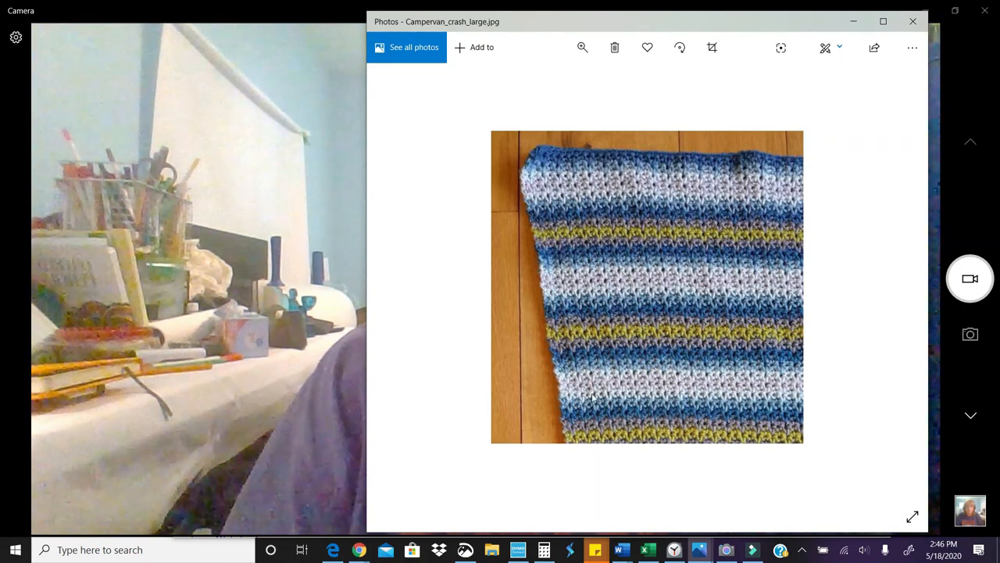
mouse_move(764, 212)
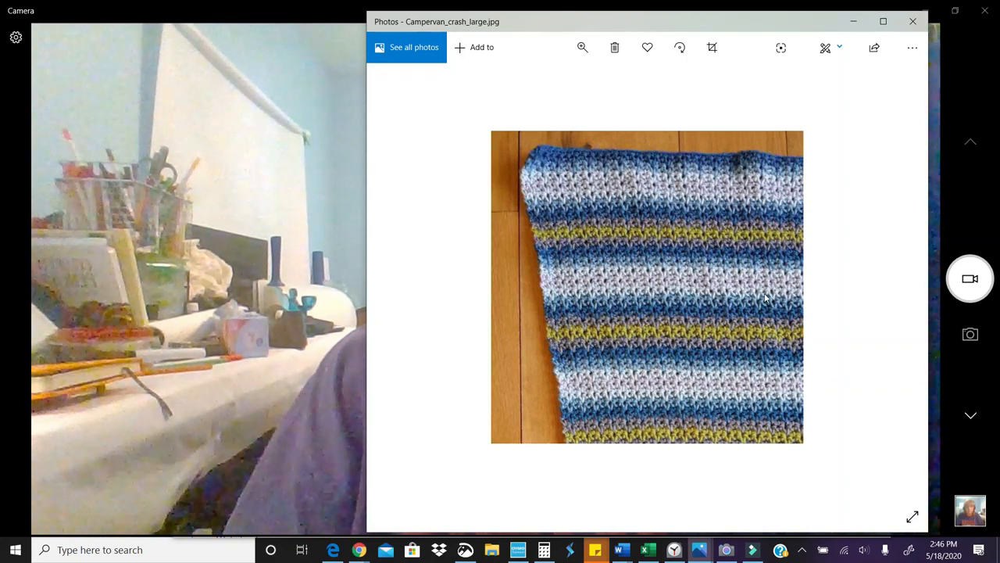
mouse_move(897, 287)
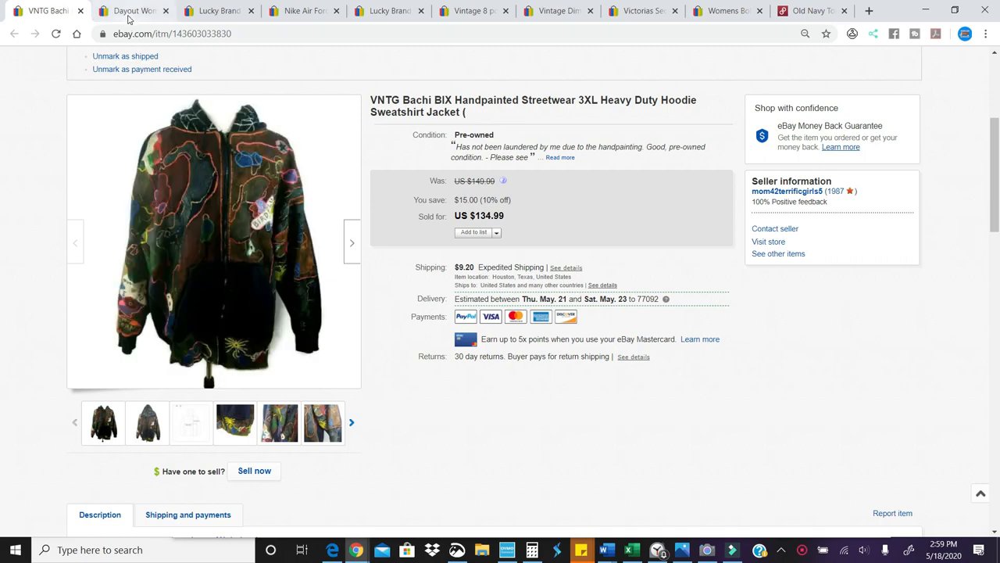
Review the sold Dayout sneakers, Lucky Brand tunics, Nike Air Force 1 and glass snack trays
left_click(129, 10)
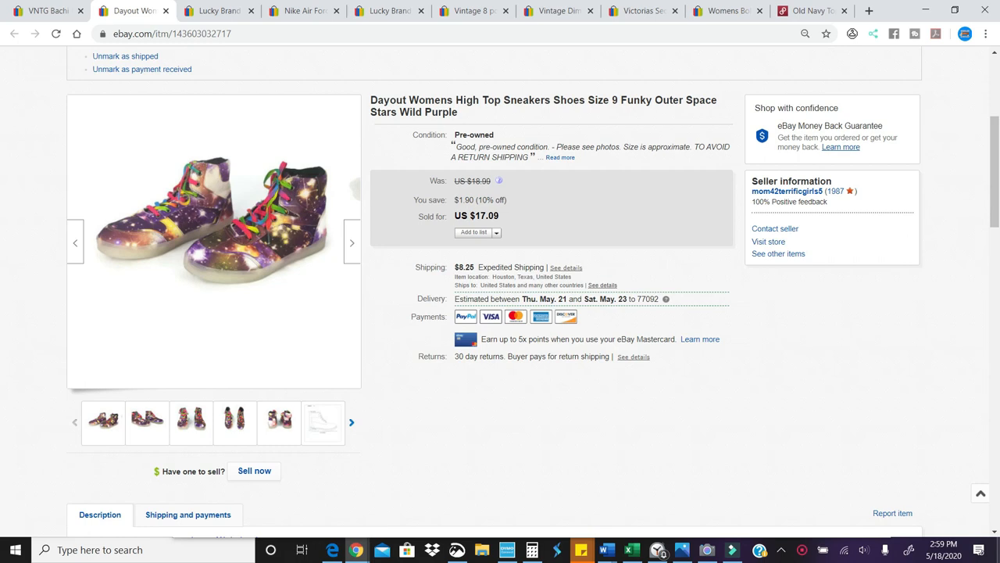
left_click(217, 11)
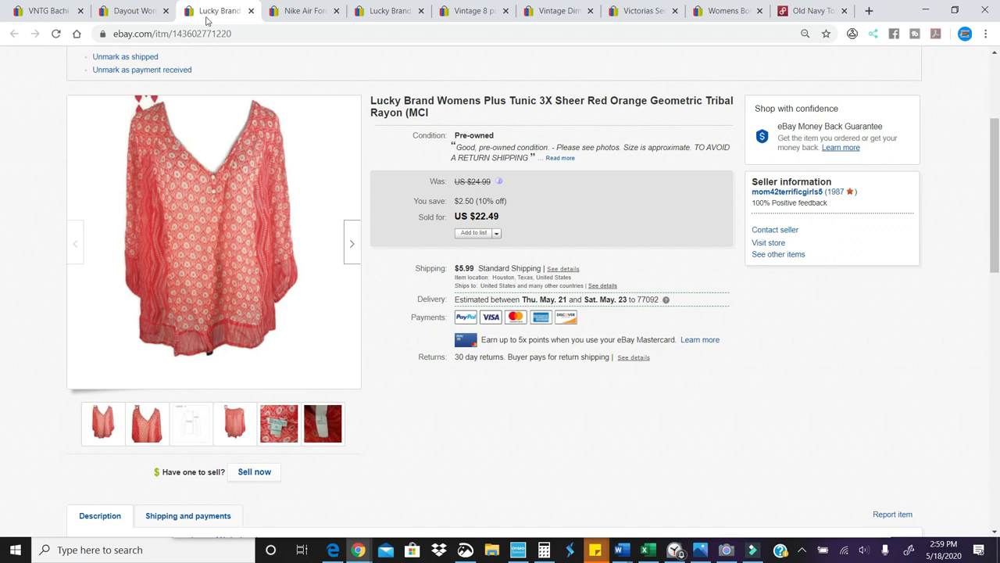
left_click(303, 10)
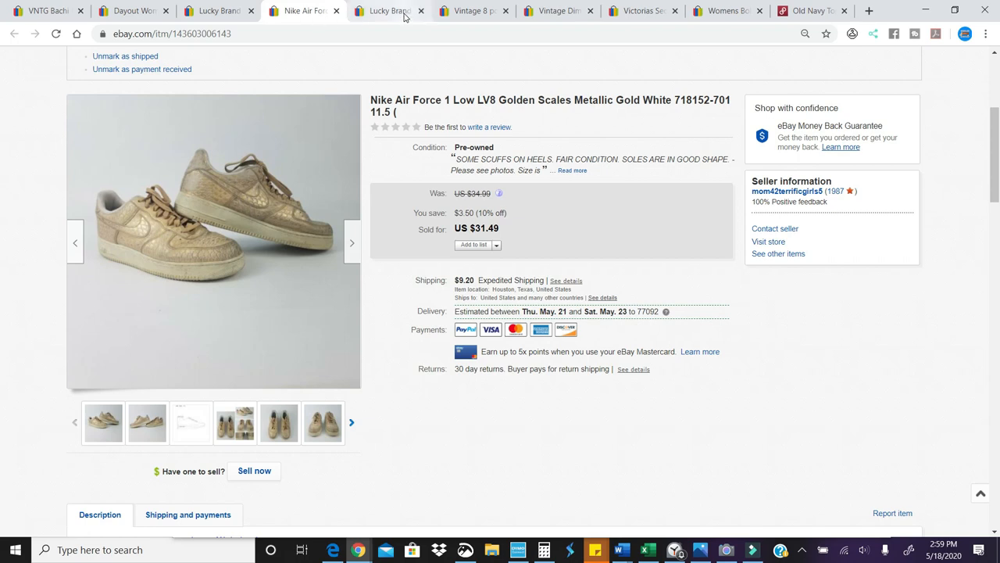
left_click(383, 10)
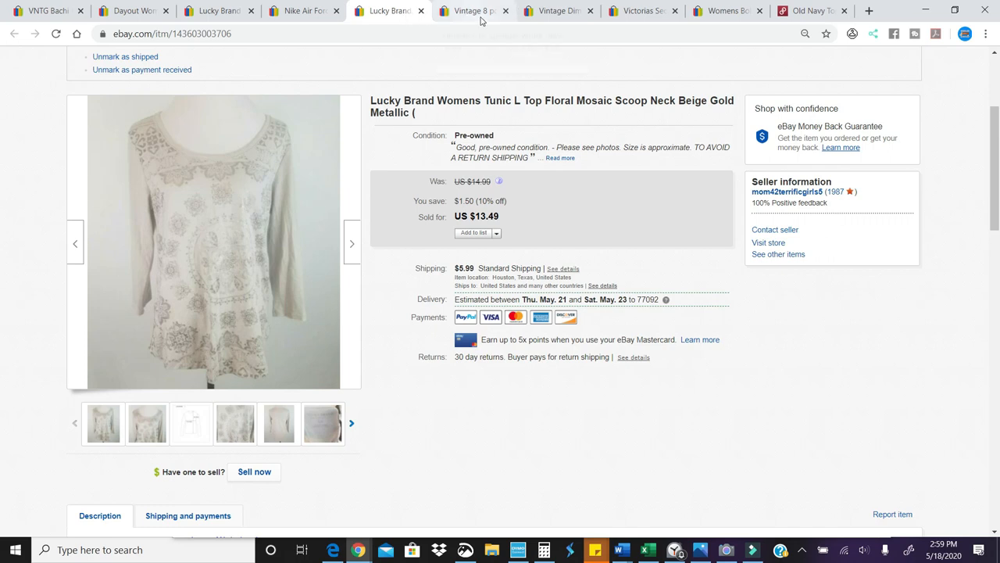
left_click(475, 10)
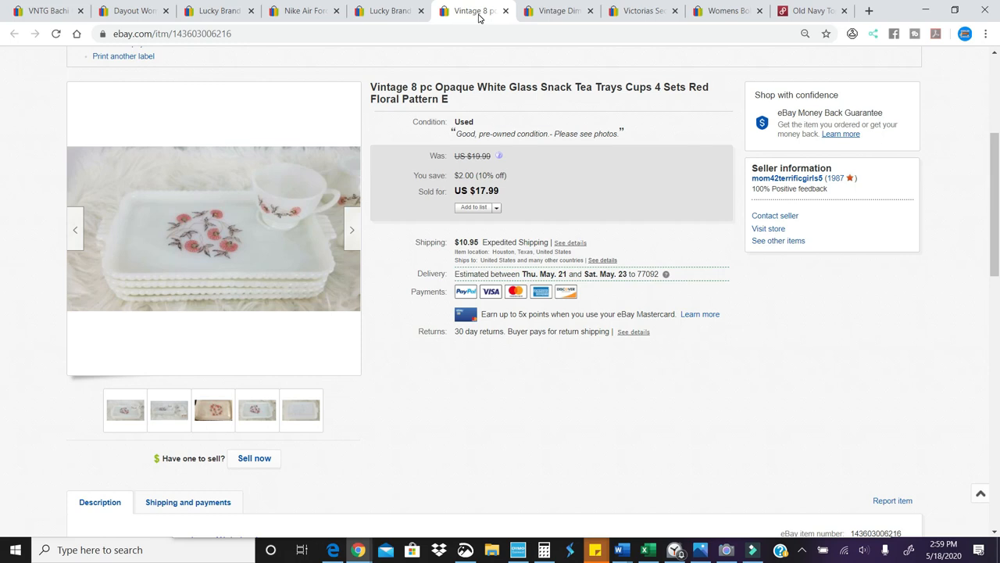
Review the sold Dimensions needlepoint kit, Victoria's Secret cardigan and boho floral tunic
left_click(556, 11)
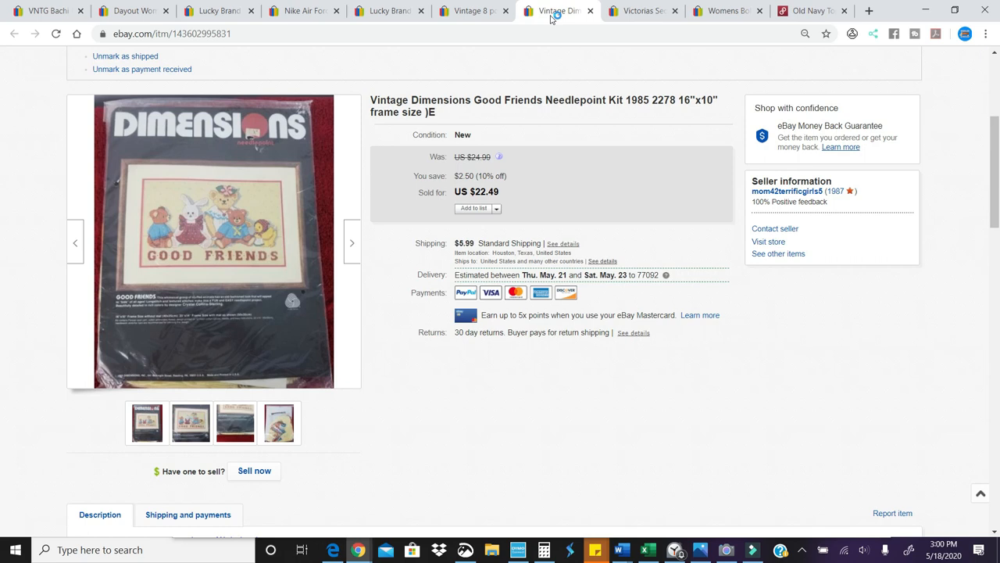
left_click(639, 11)
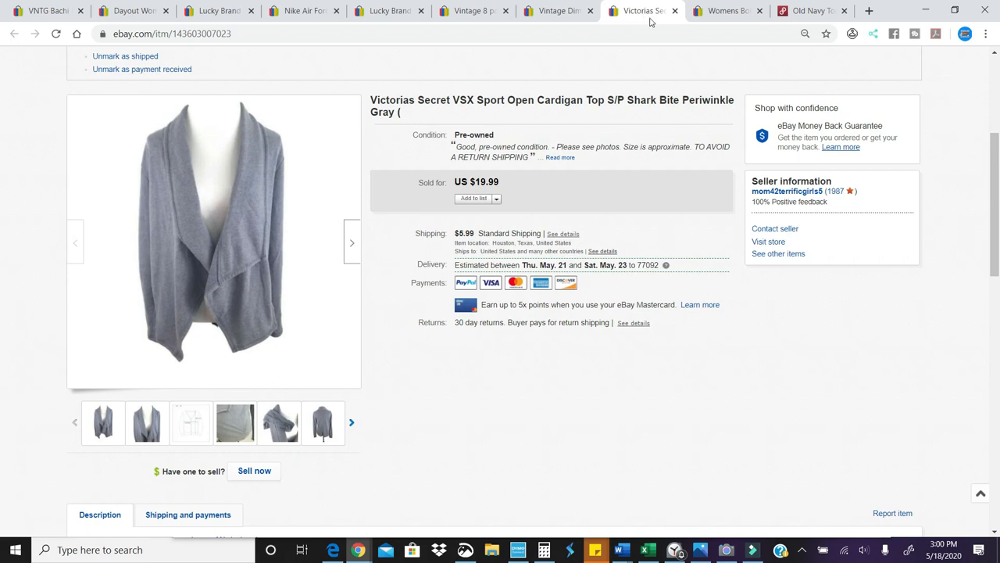
left_click(719, 10)
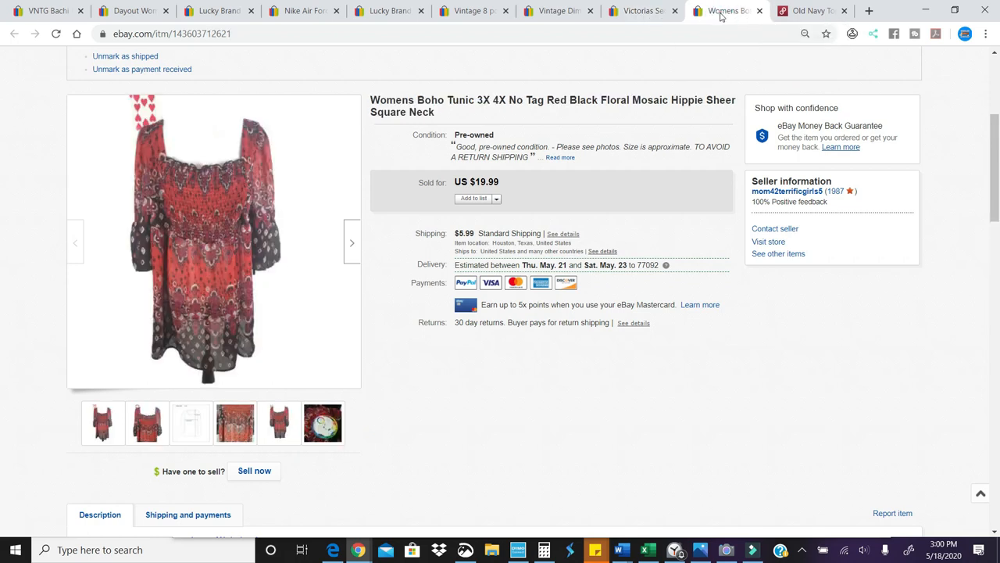
mouse_move(718, 19)
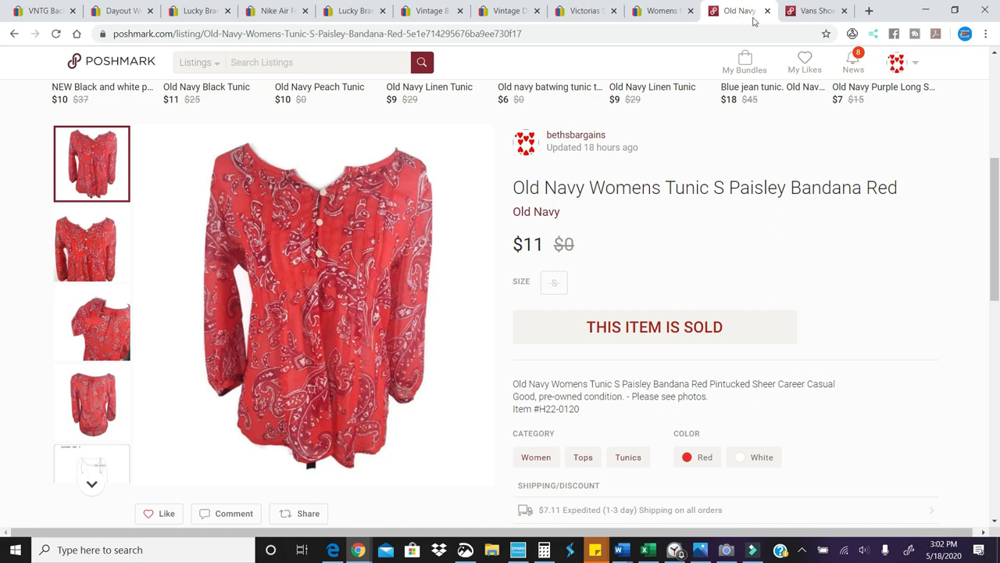
Switch to the sold Vans mauve red suede shoes listing at $40
left_click(817, 10)
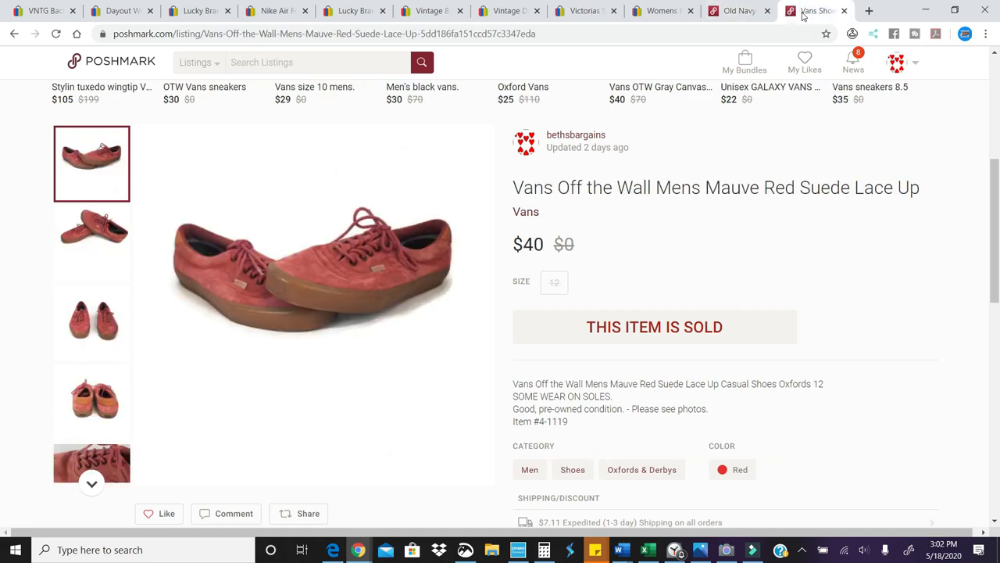